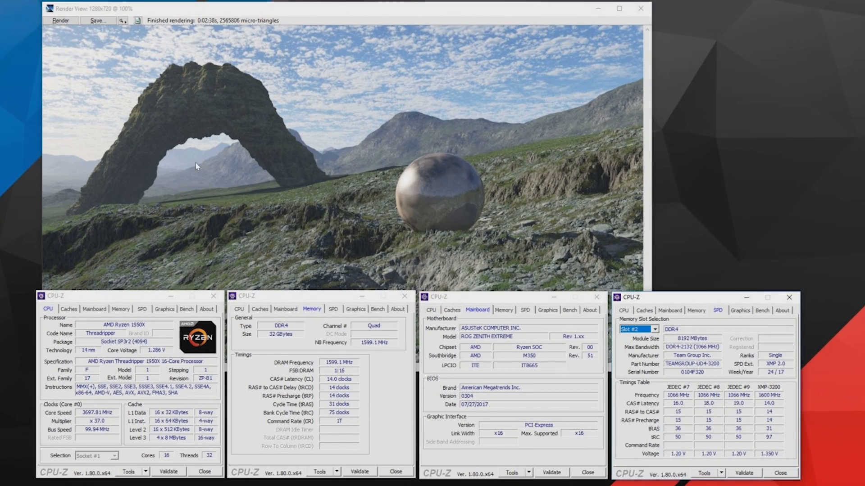
mouse_move(517, 116)
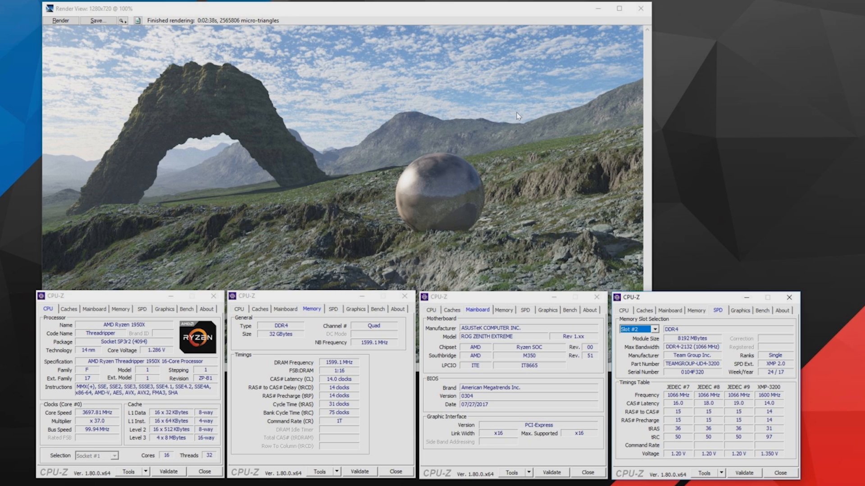
mouse_move(585, 164)
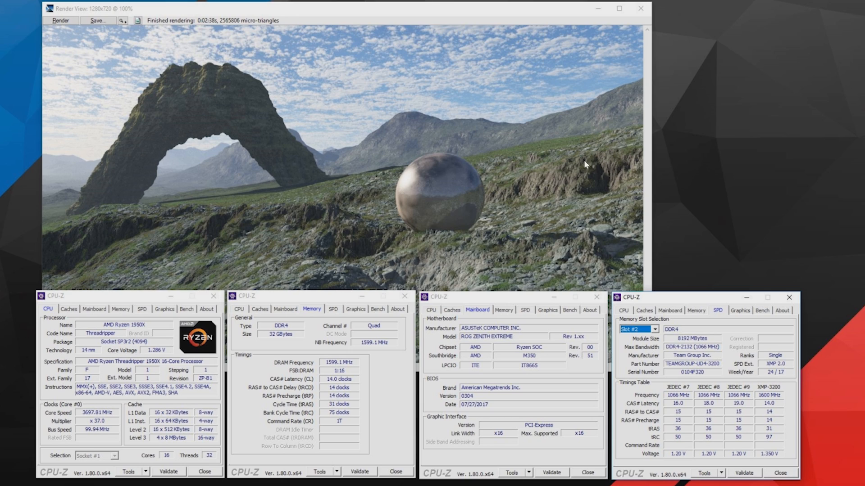
mouse_move(348, 179)
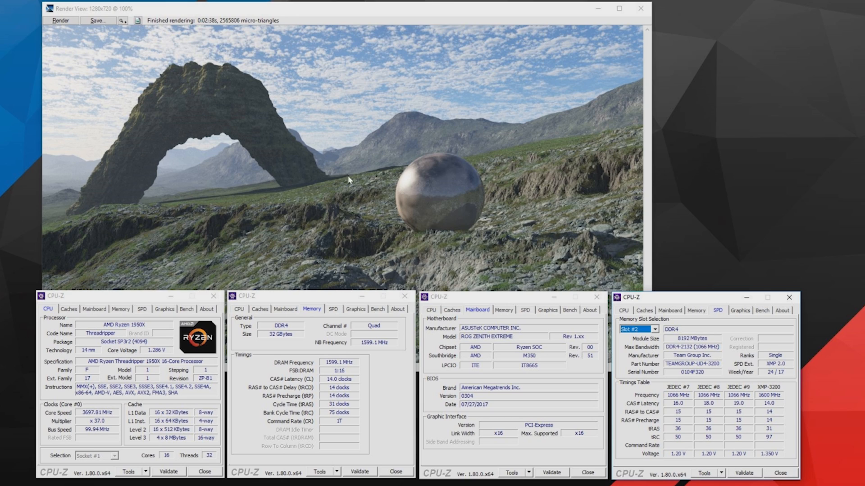
mouse_move(201, 26)
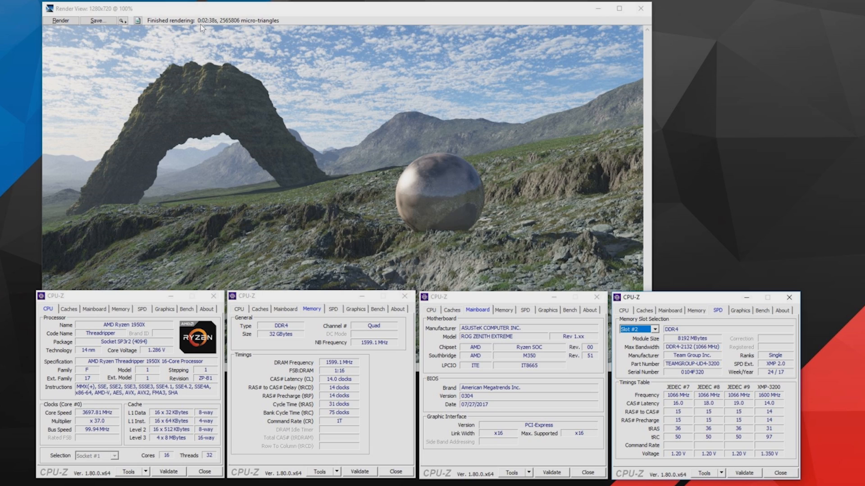
mouse_move(187, 403)
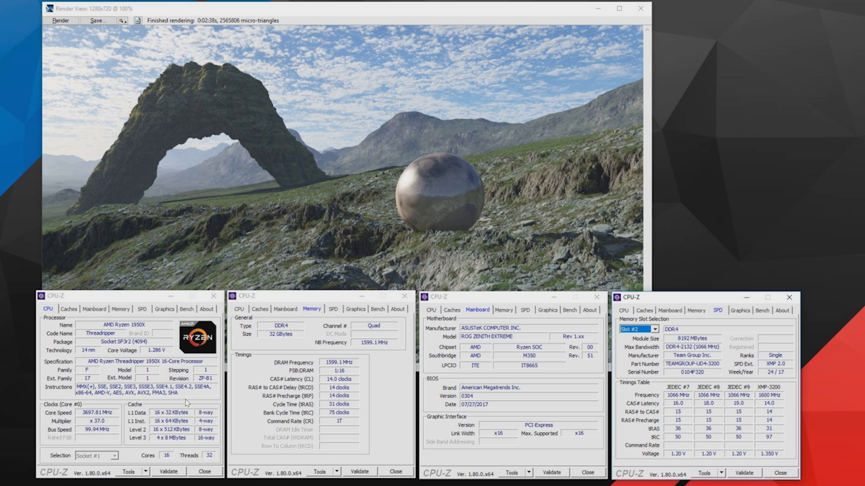
mouse_move(201, 457)
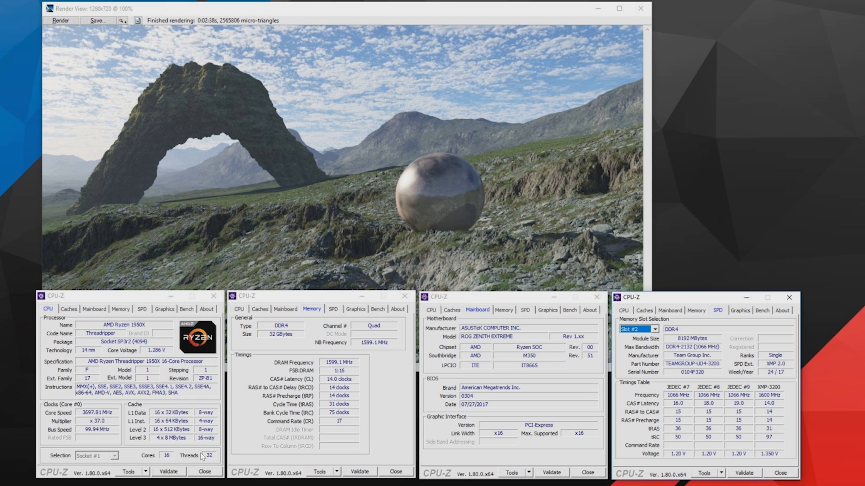